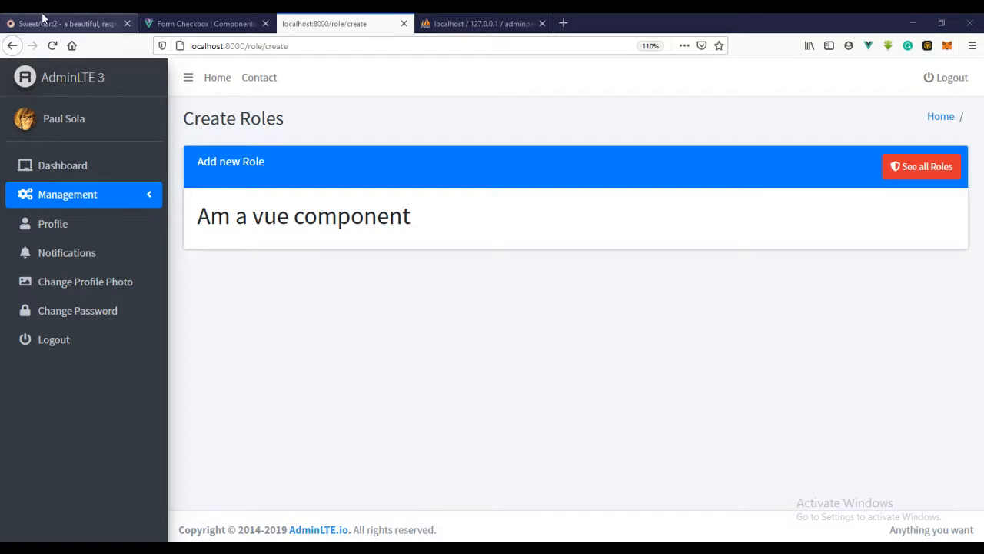
Switch from the AdminLTE Create Roles page to the SweetAlert2 website tab.
left_click(59, 21)
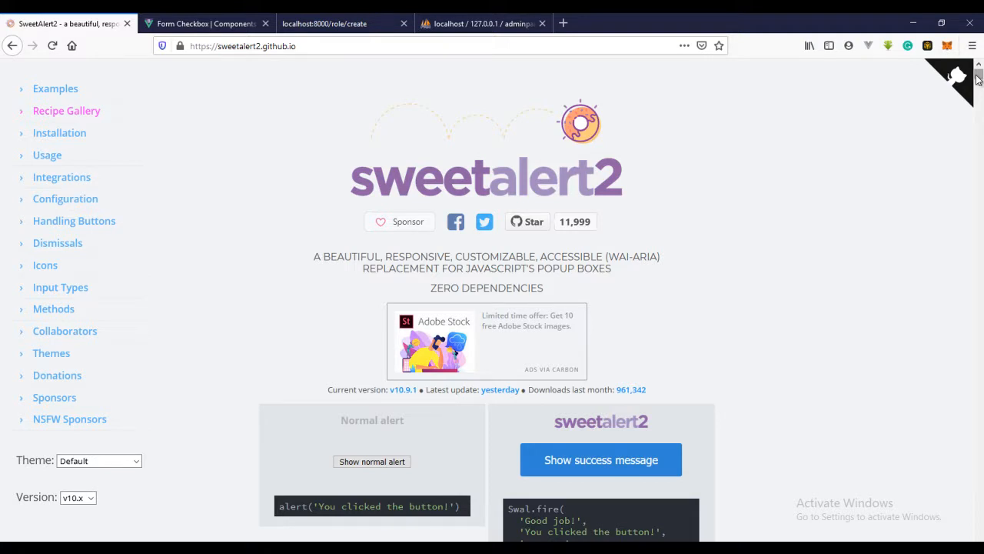
Scroll the SweetAlert2 homepage examples and jump to the Installation section.
scroll("down", 3)
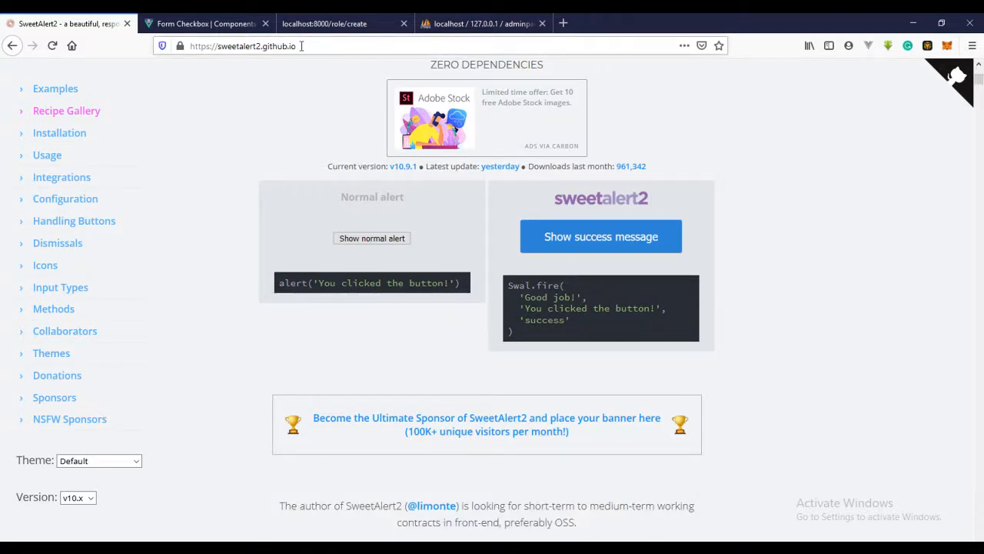
scroll("down", 3)
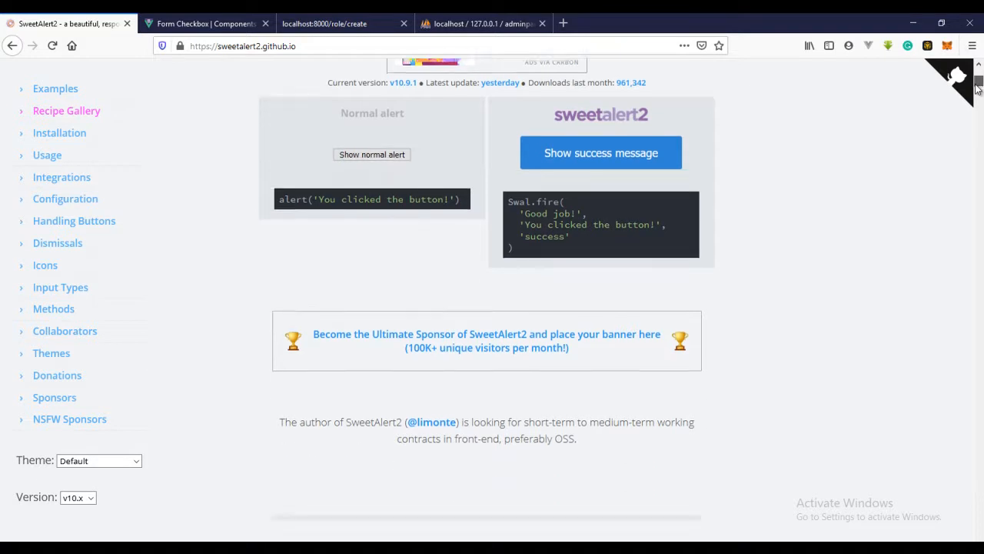
scroll("down", 3)
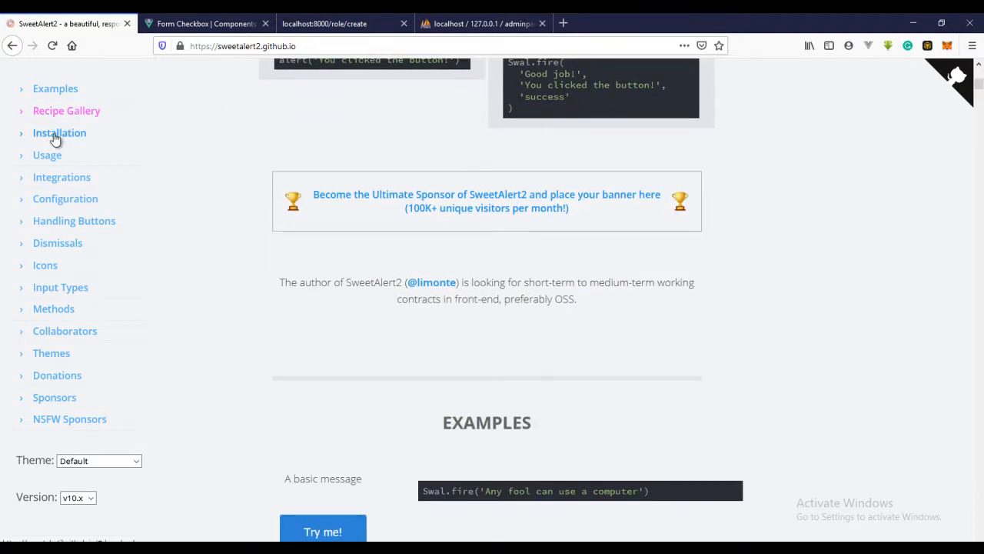
left_click(58, 132)
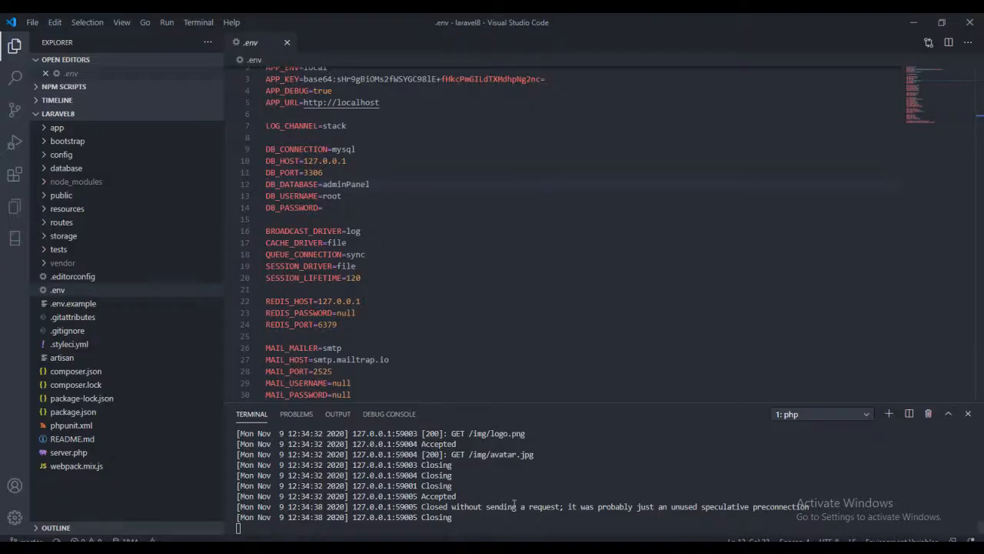
Browse the installed packages under node_modules, then close the .env file.
left_click(77, 181)
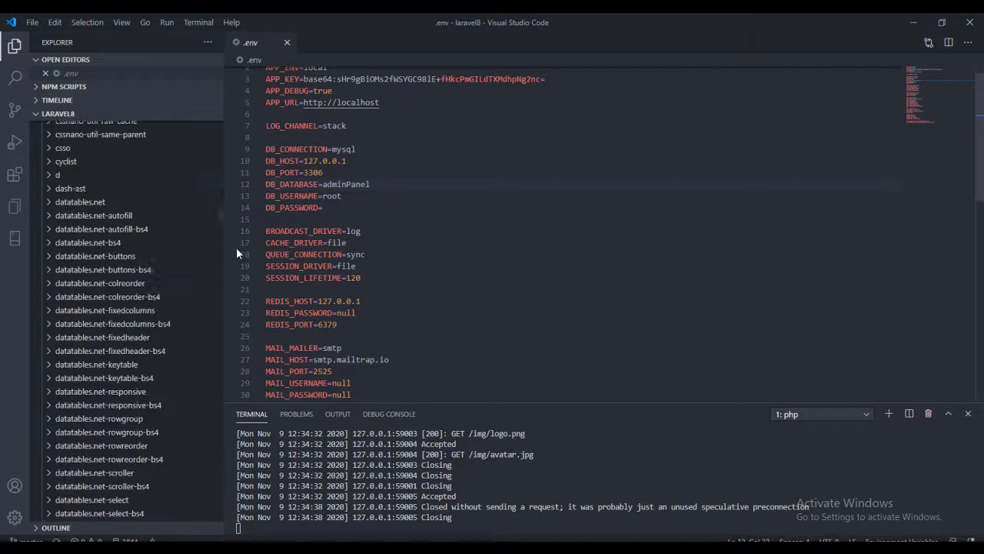
scroll("down", 3)
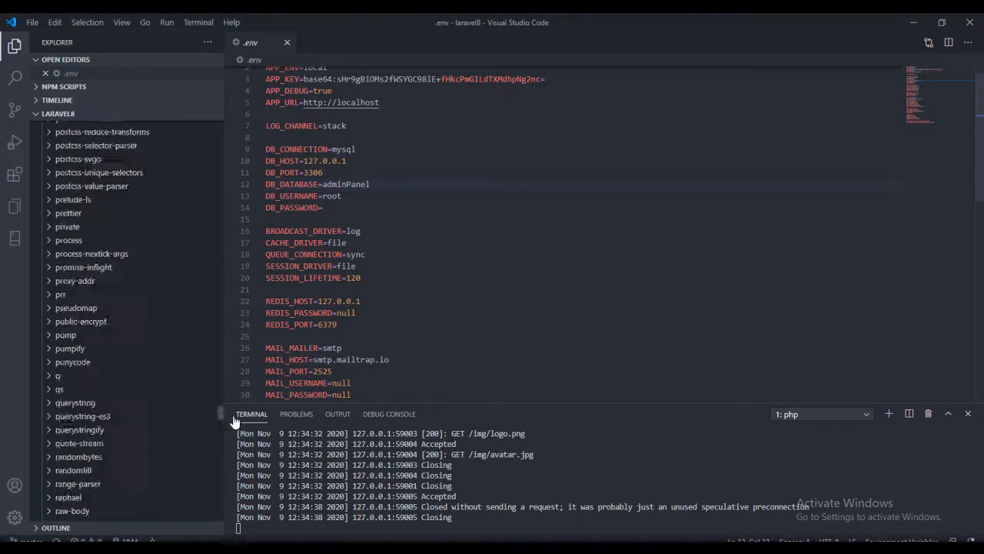
scroll("down", 3)
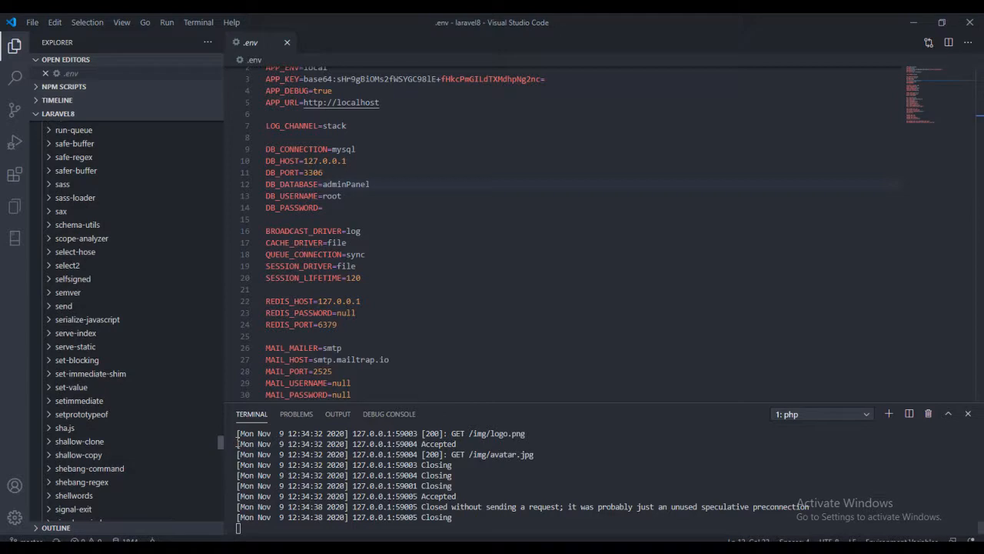
scroll("down", 3)
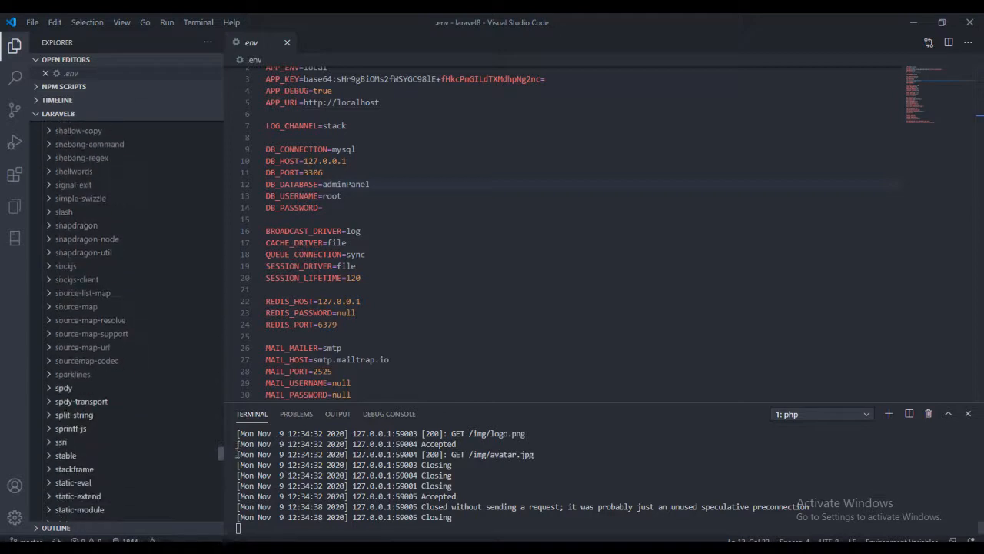
scroll("down", 3)
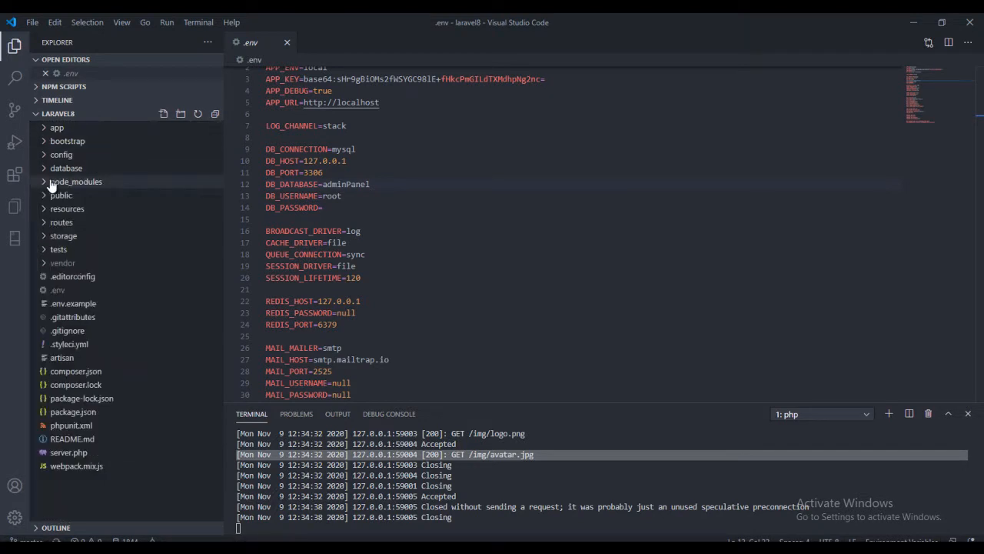
left_click(286, 43)
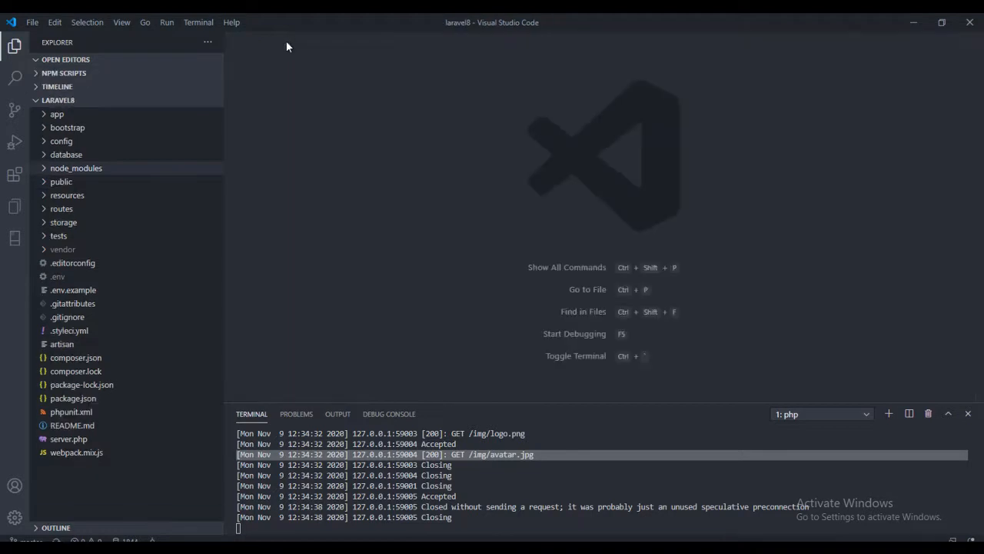
Start a bash terminal in laravel8 and begin typing 'npm install sweet'.
left_click(889, 414)
type("getPermission")
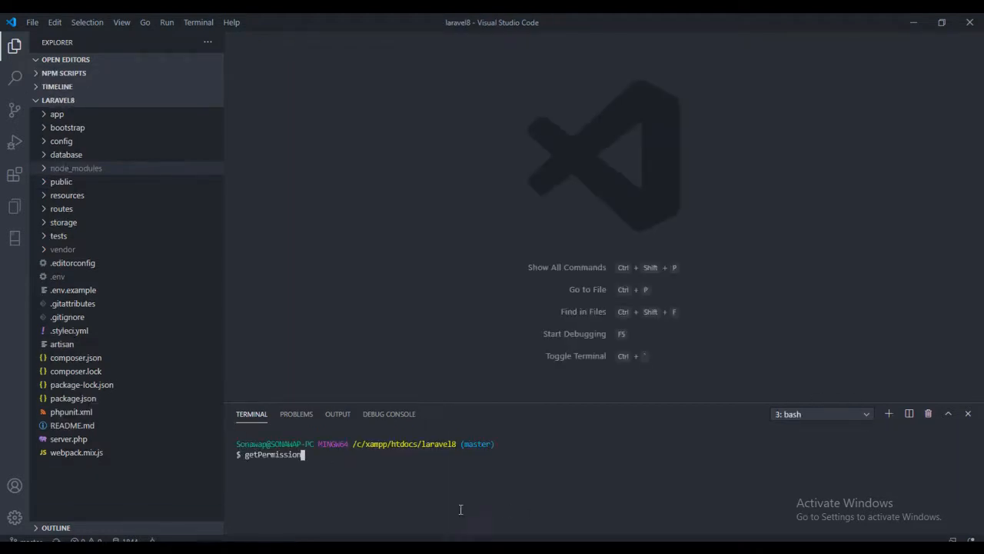
key("Backspace")
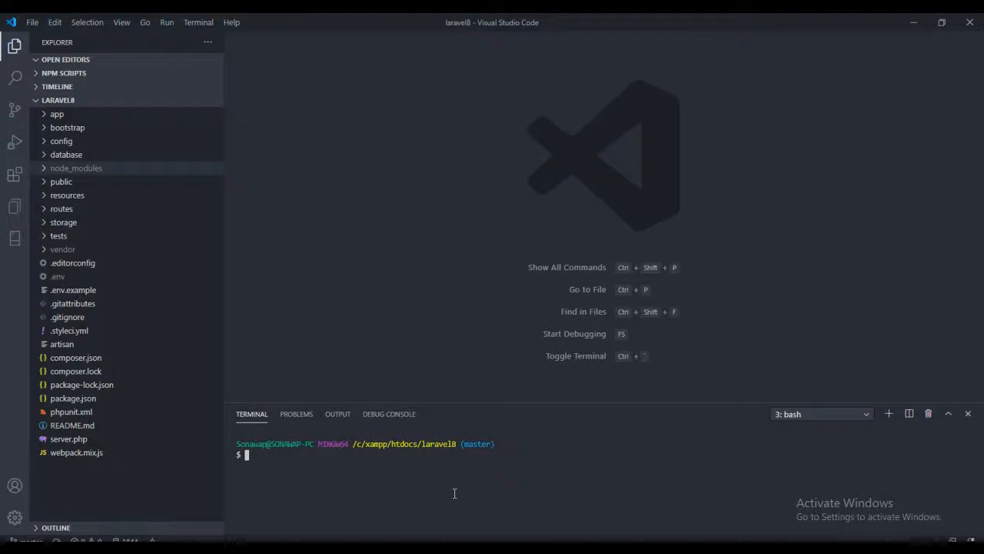
type("npm install sweet")
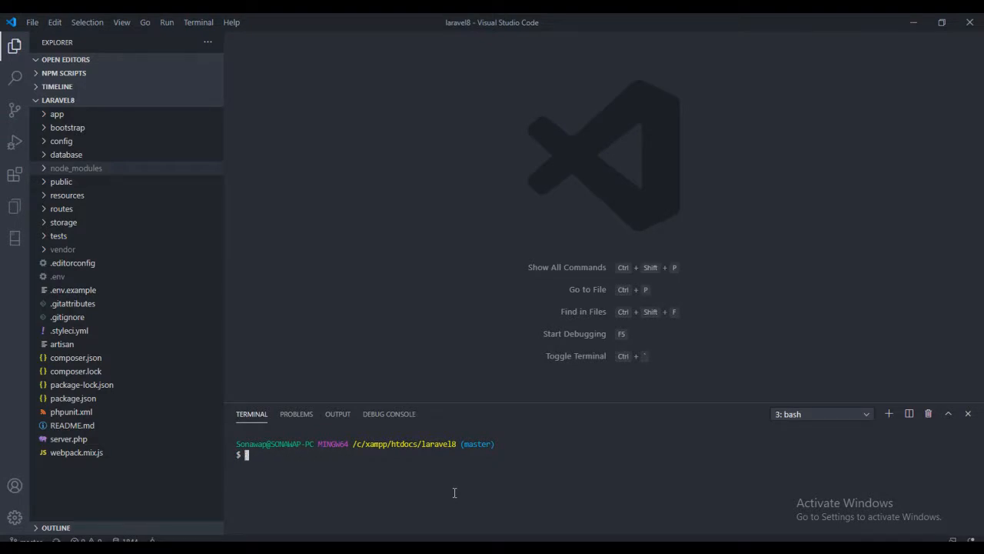
mouse_move(437, 483)
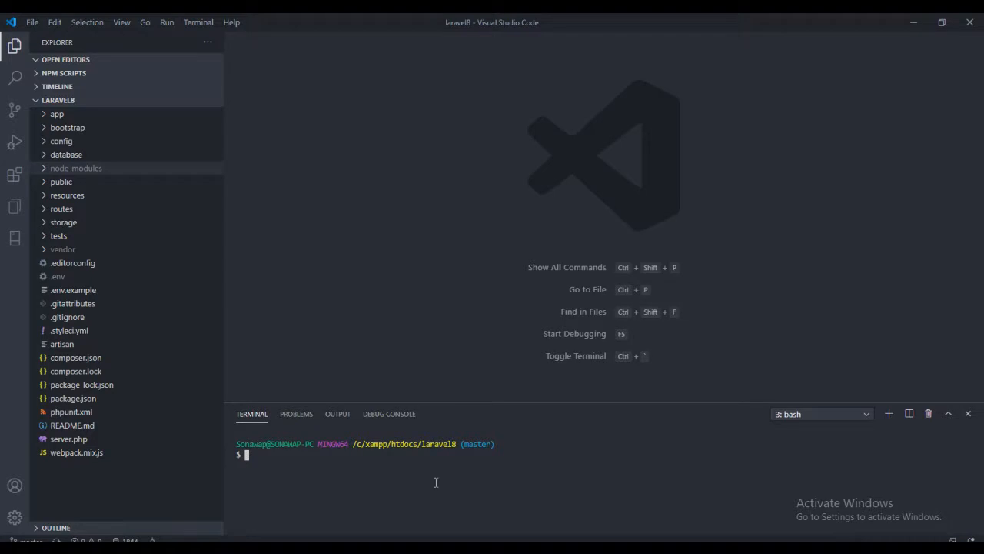
Reveal resources/js in the Explorer and open app.js.
left_click(68, 194)
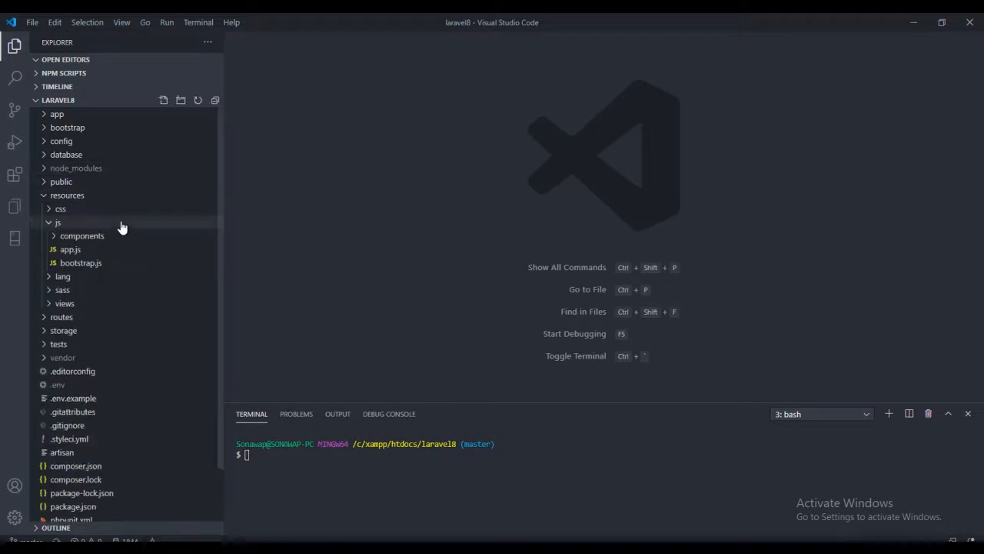
double_click(69, 250)
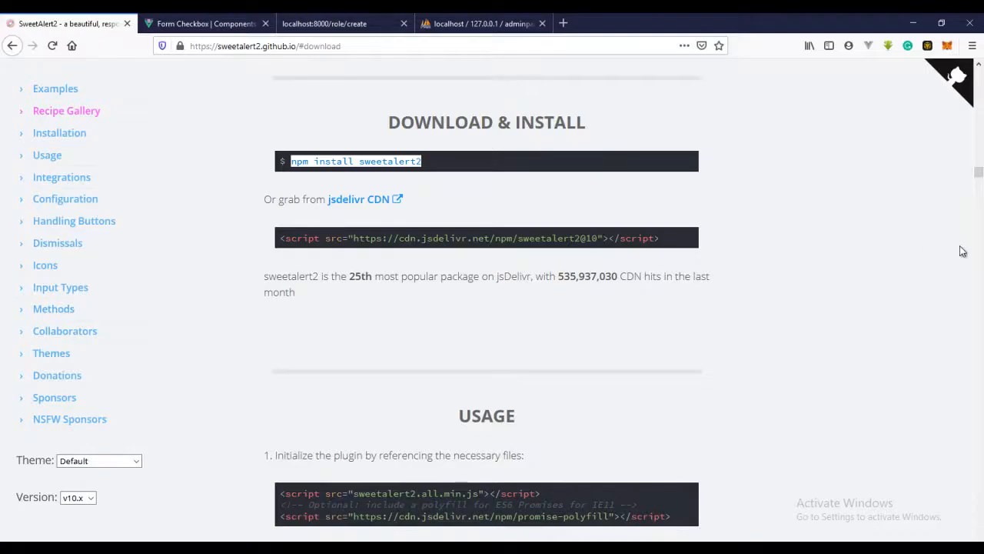
Bring up the Usage section showing 'import Swal from 'sweetalert2'' and the Swal.fire example.
scroll("down", 3)
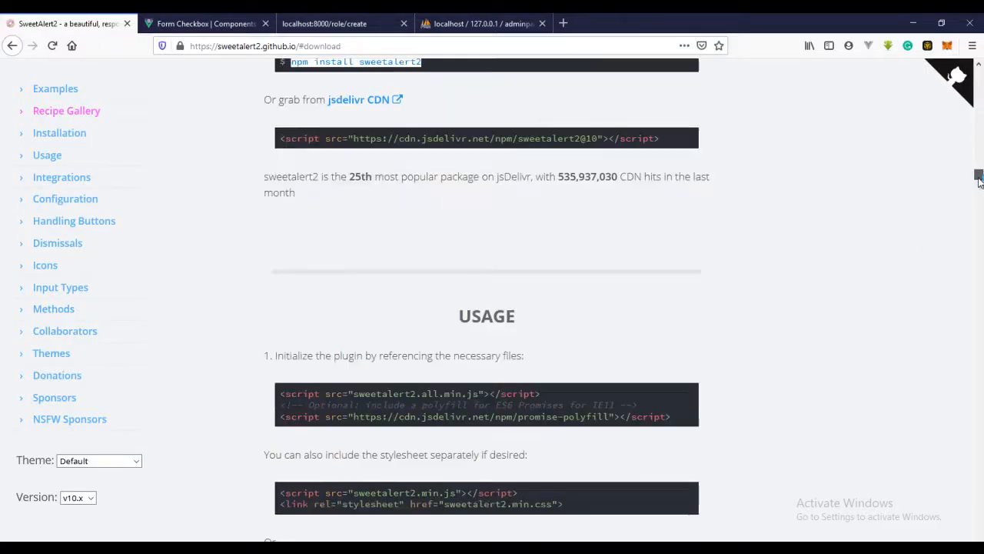
scroll("down", 3)
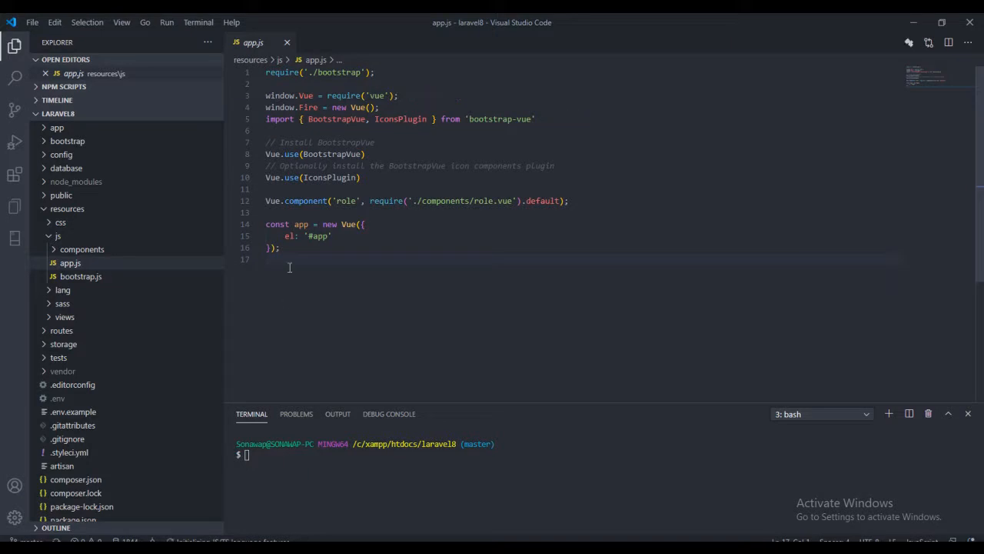
key("Enter")
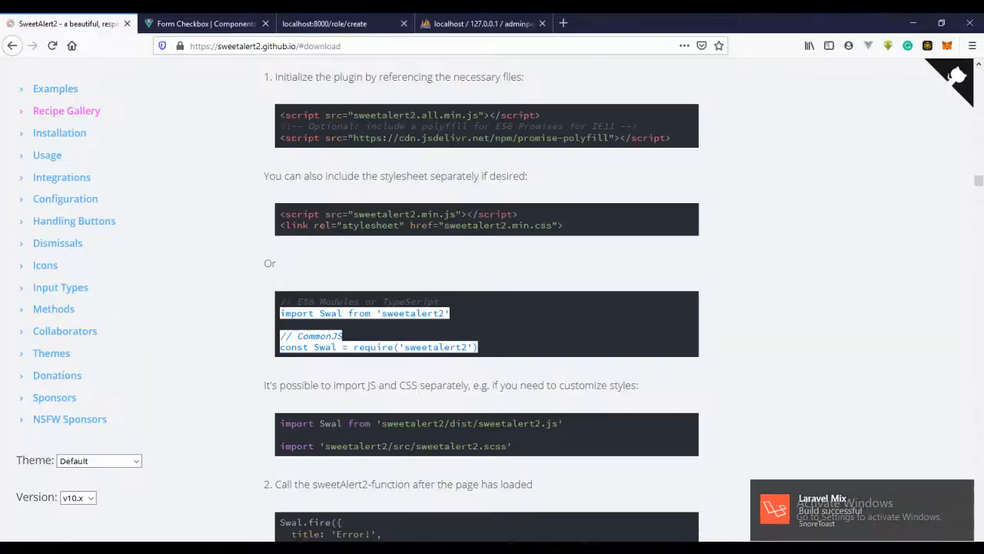
scroll("down", 3)
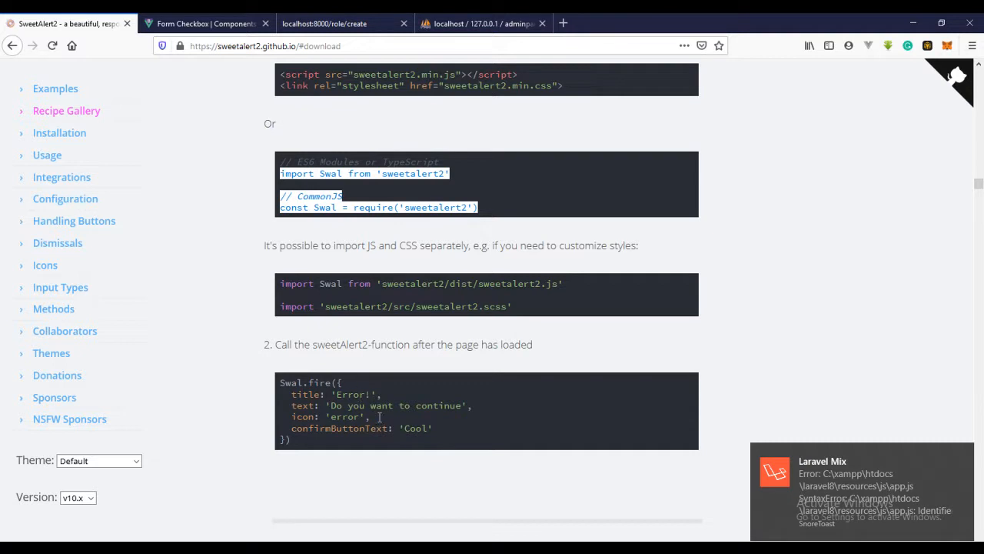
mouse_move(385, 421)
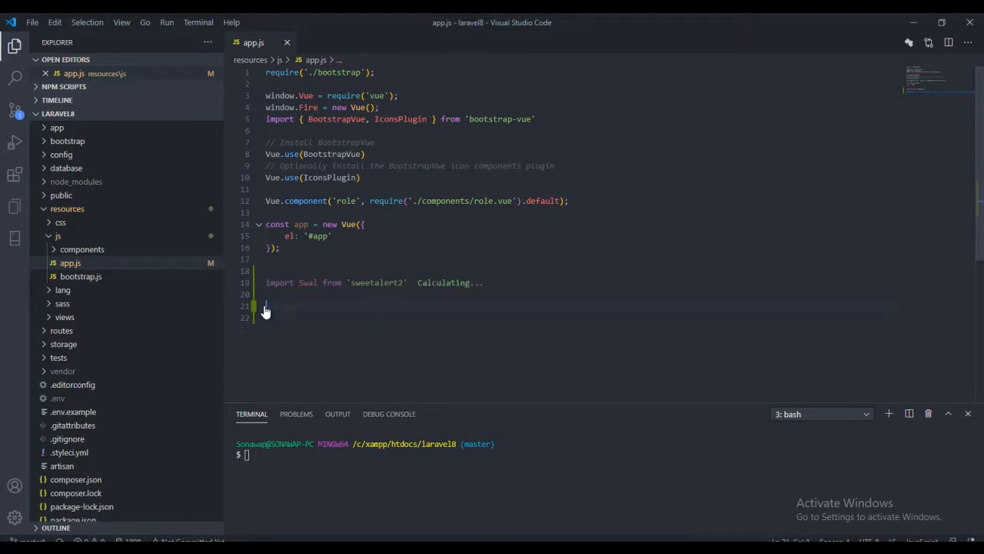
Add 'window.Swal = Swal' to app.js beneath the sweetalert2 import, accepting the Swal suggestion.
type("window.s")
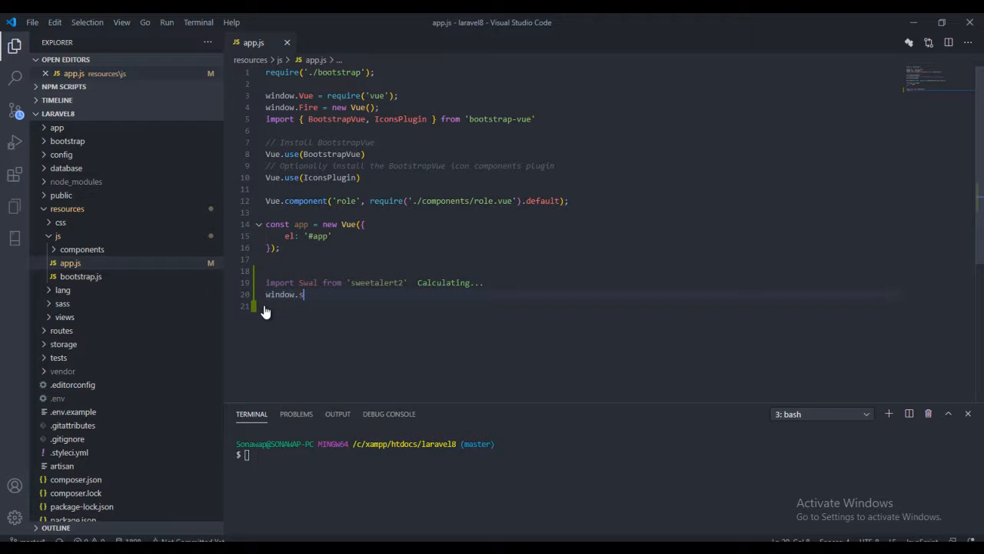
type("wal =")
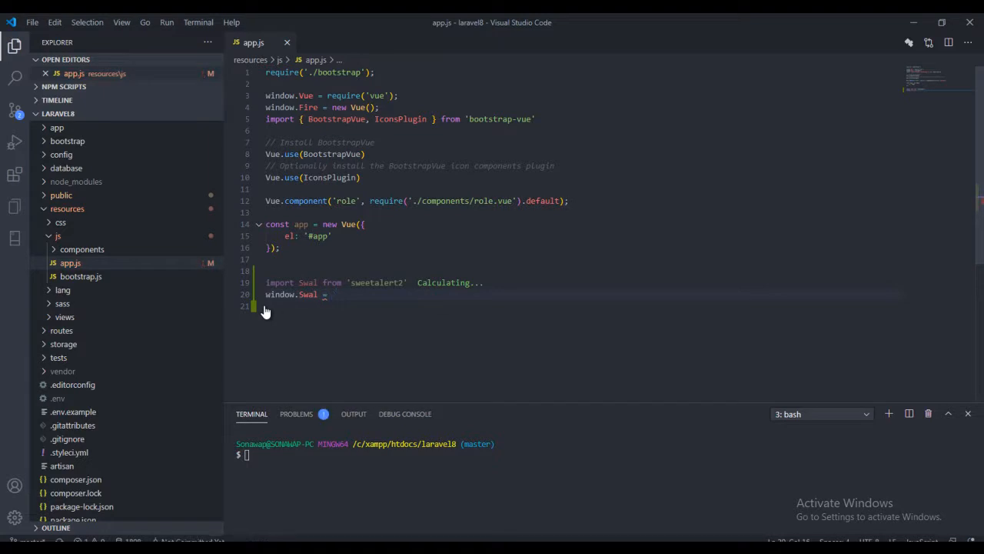
type("Swal")
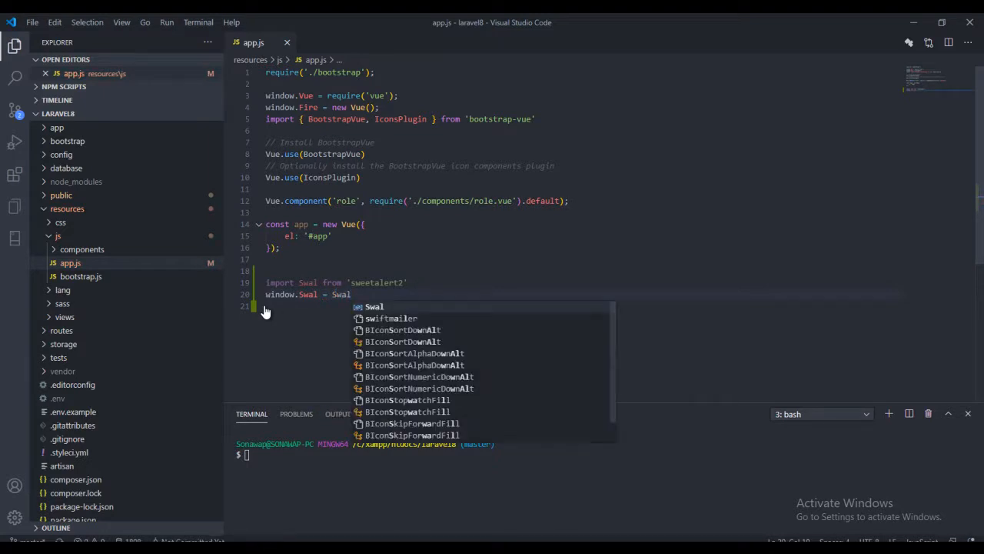
key("Escape")
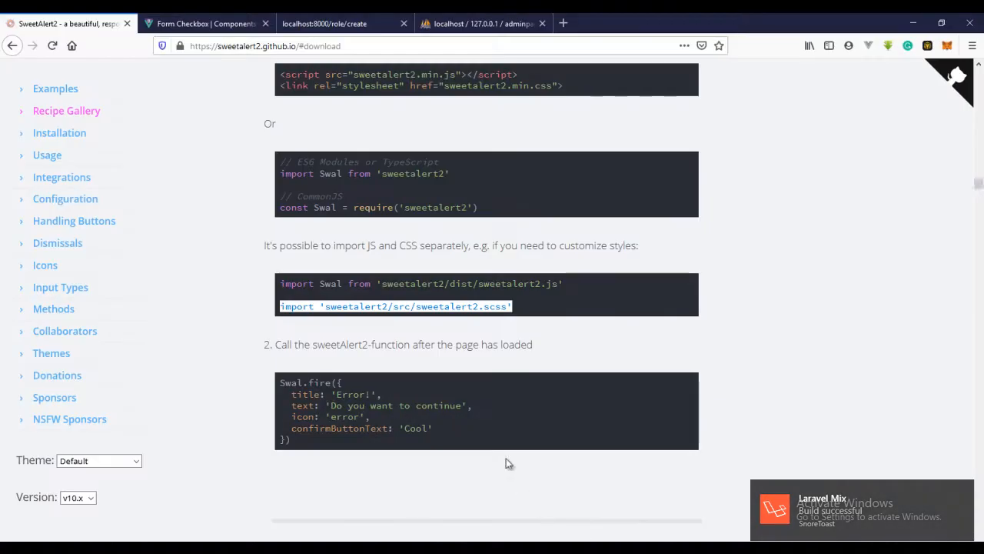
Scroll the SweetAlert2 docs past the recipe gallery to the Input Types examples.
scroll("down", 3)
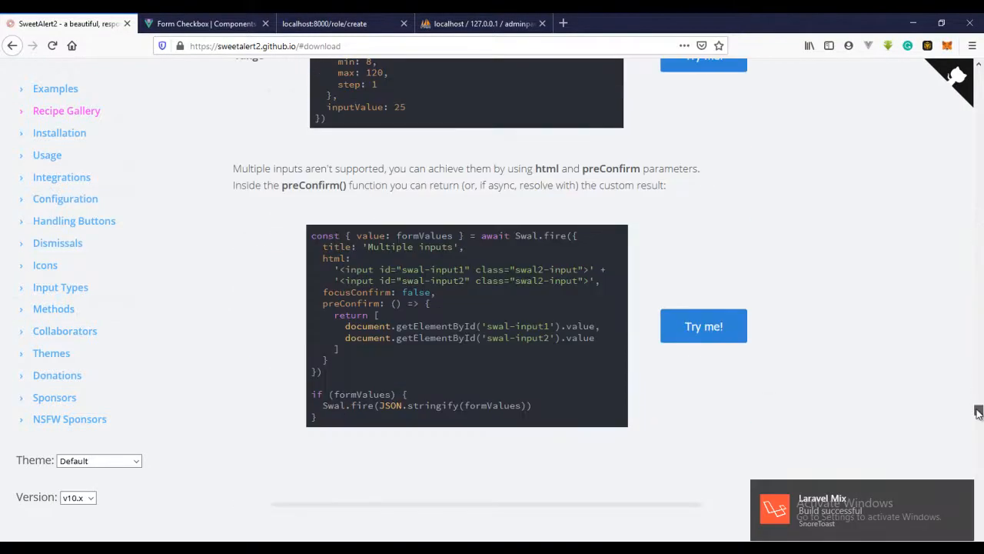
scroll("down", 3)
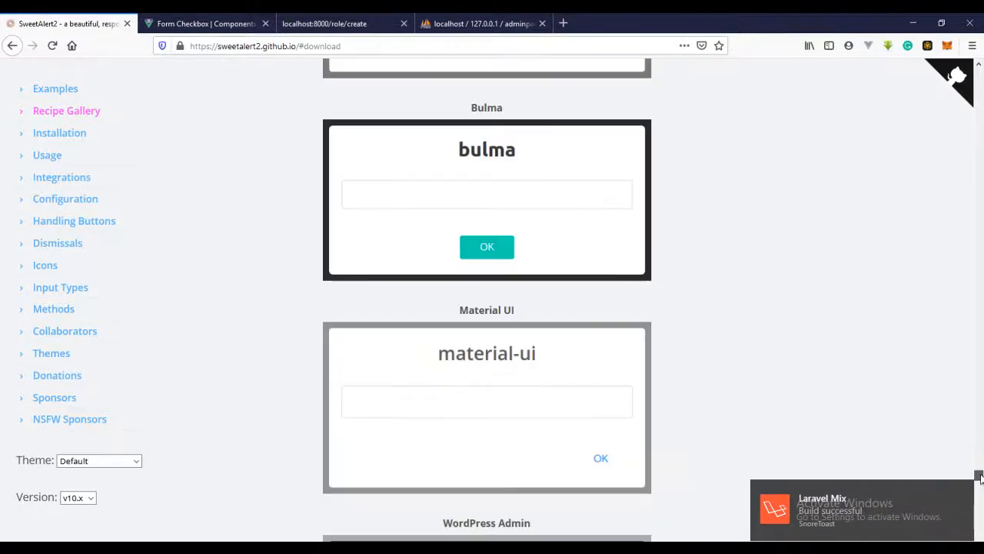
scroll("down", 3)
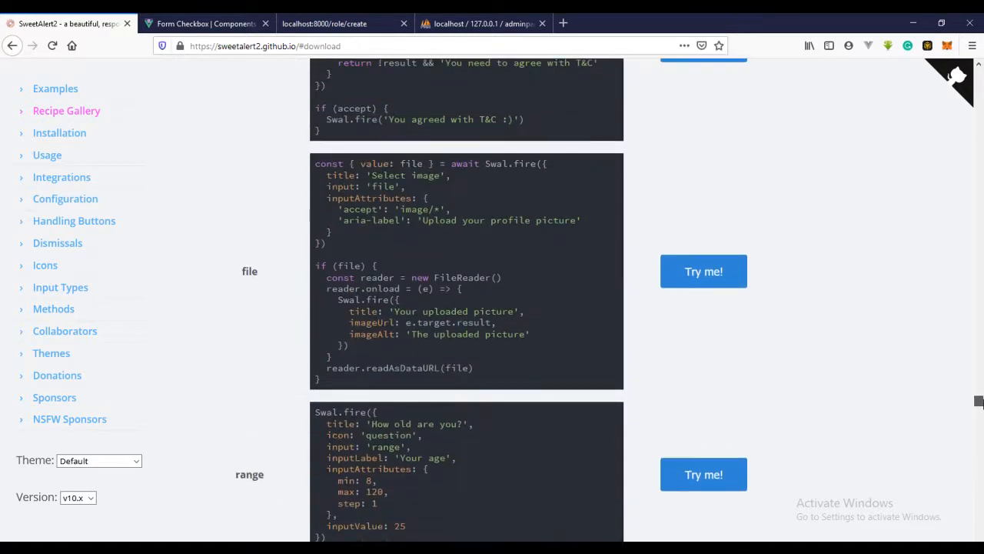
scroll("down", 3)
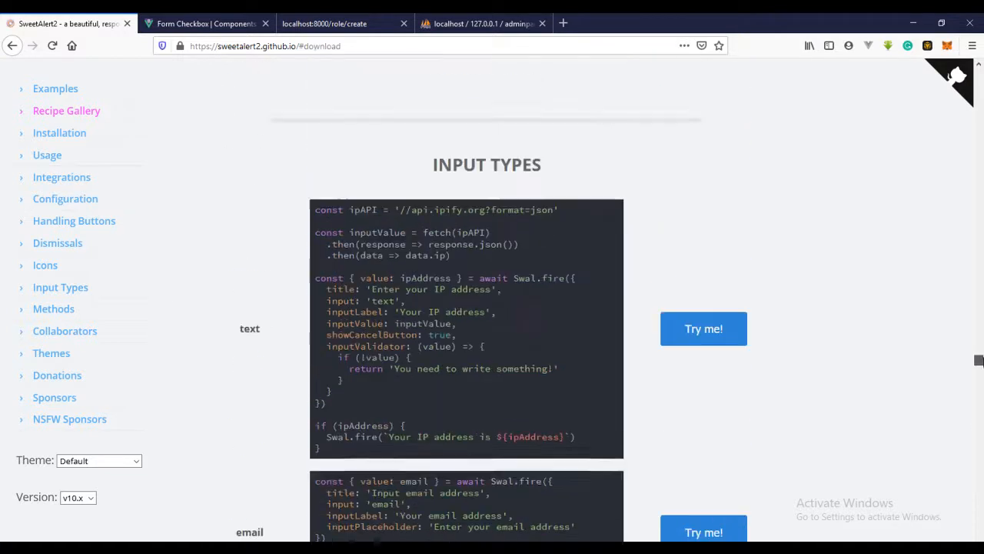
scroll("down", 3)
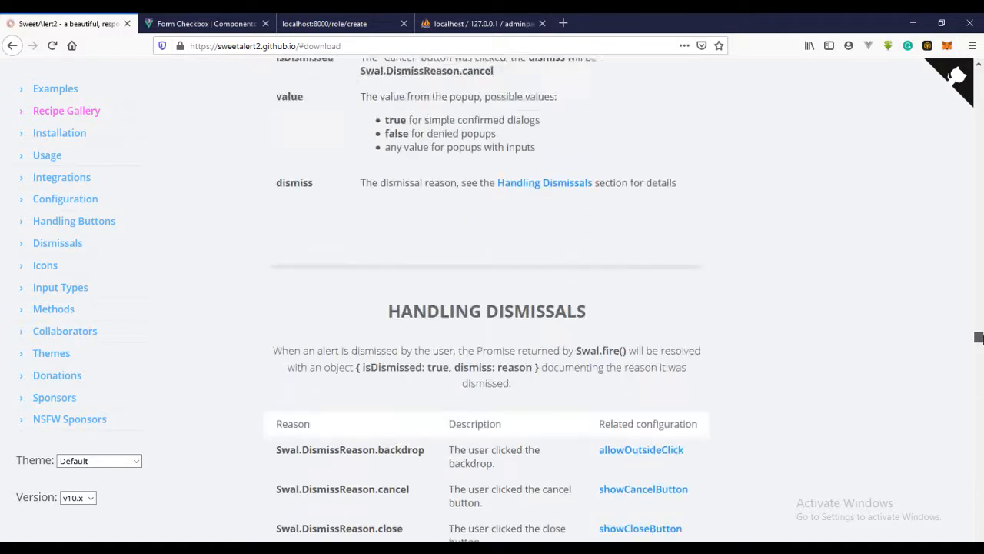
scroll("down", 3)
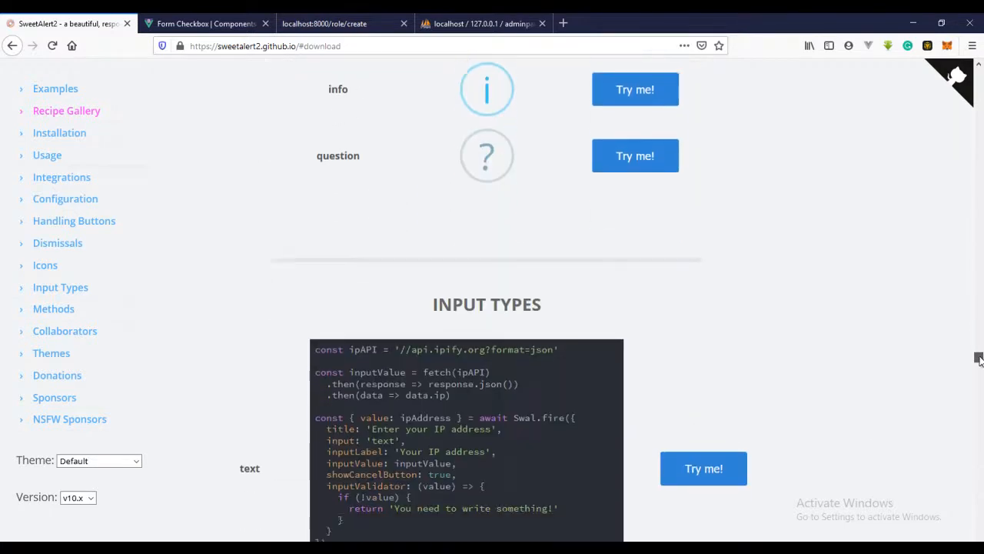
scroll("down", 3)
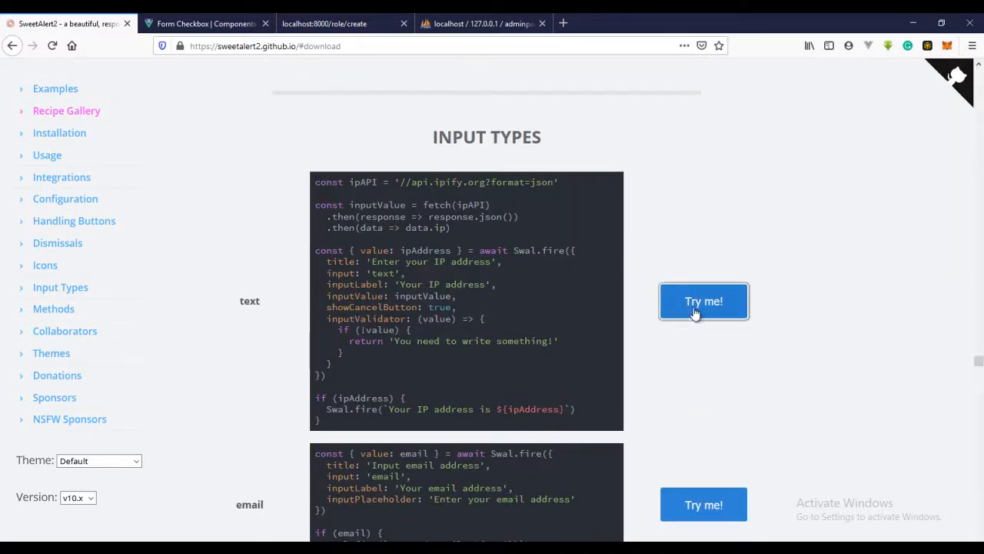
mouse_move(599, 342)
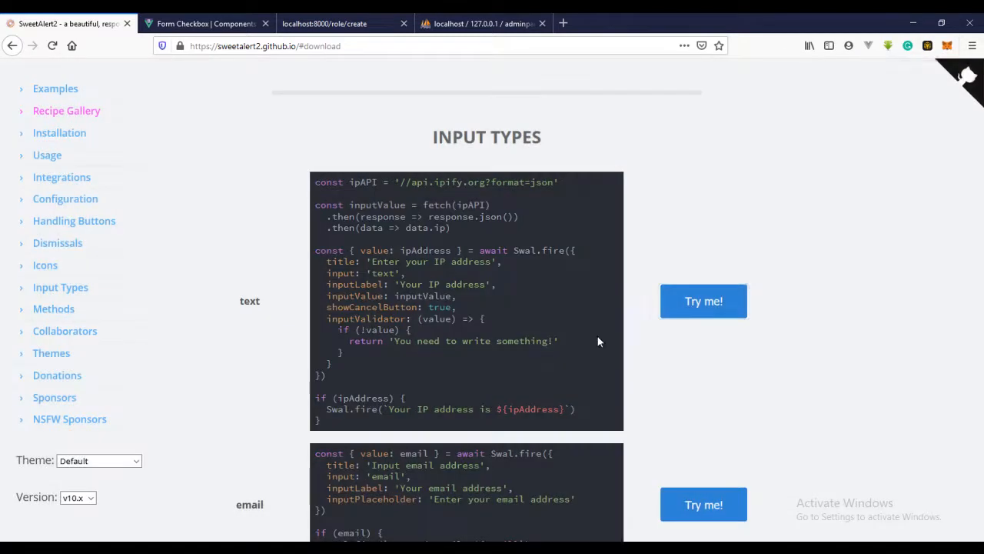
Search the docs for 'toast', try the Mixin demo, and paste its Swal.mixin Toast definition into app.js.
key("ctrl+f")
type("toast")
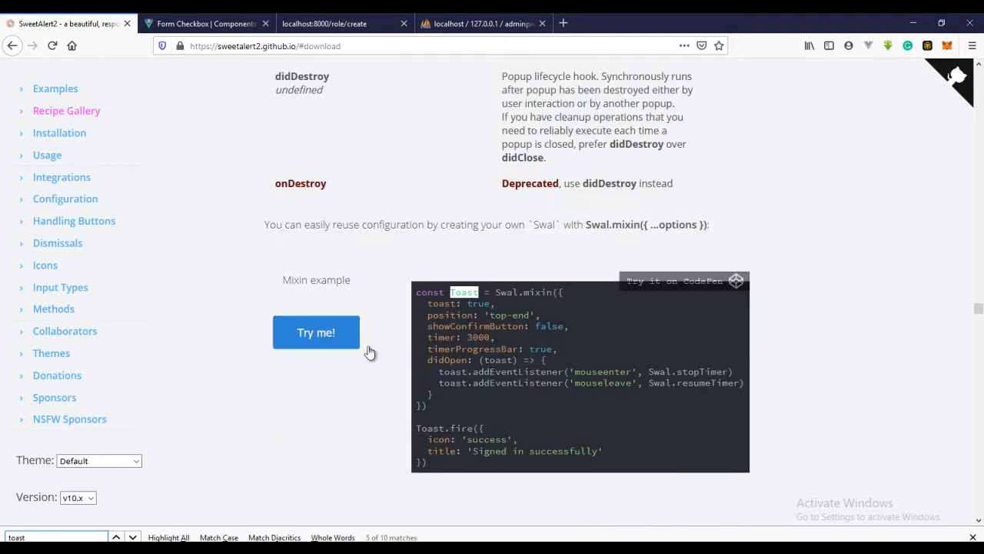
left_click(316, 332)
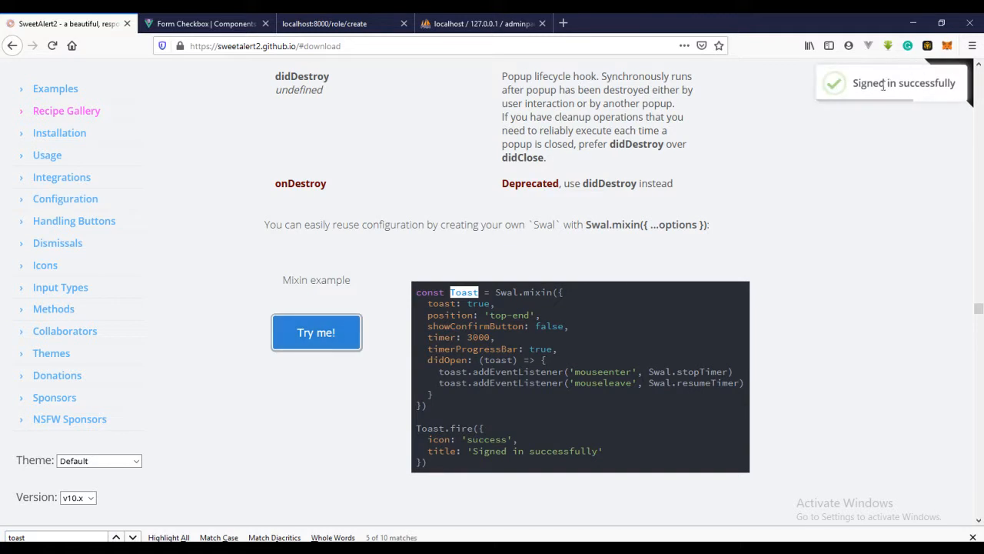
mouse_move(869, 77)
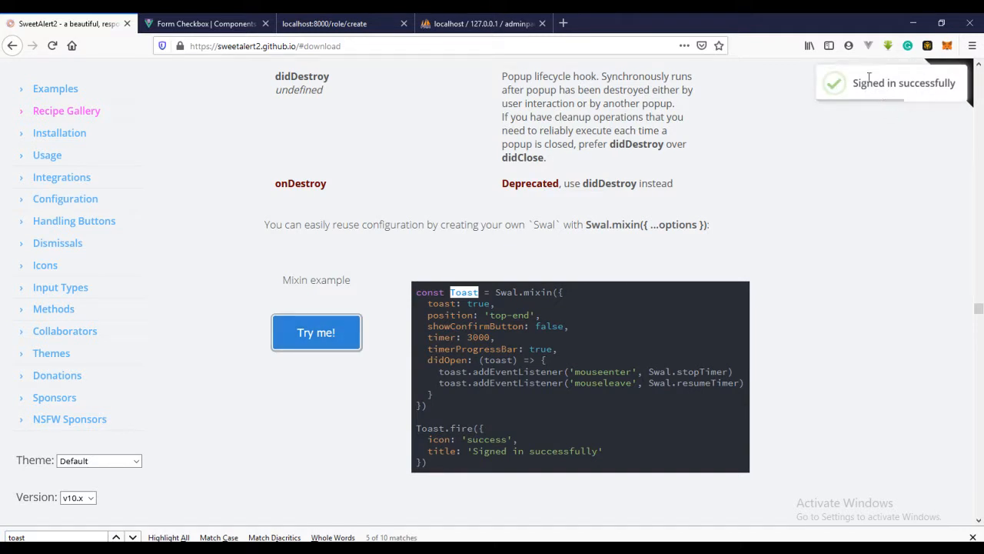
mouse_move(434, 463)
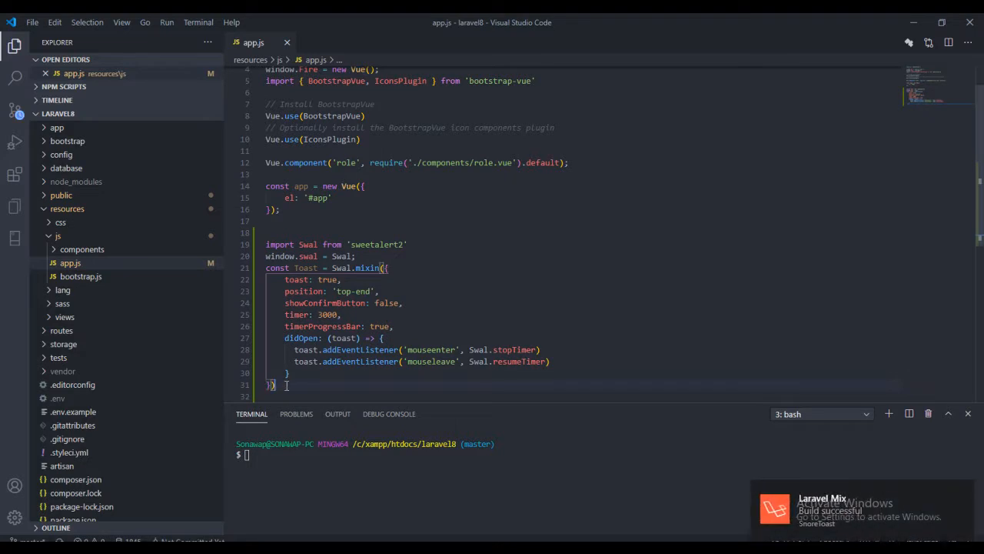
type(";")
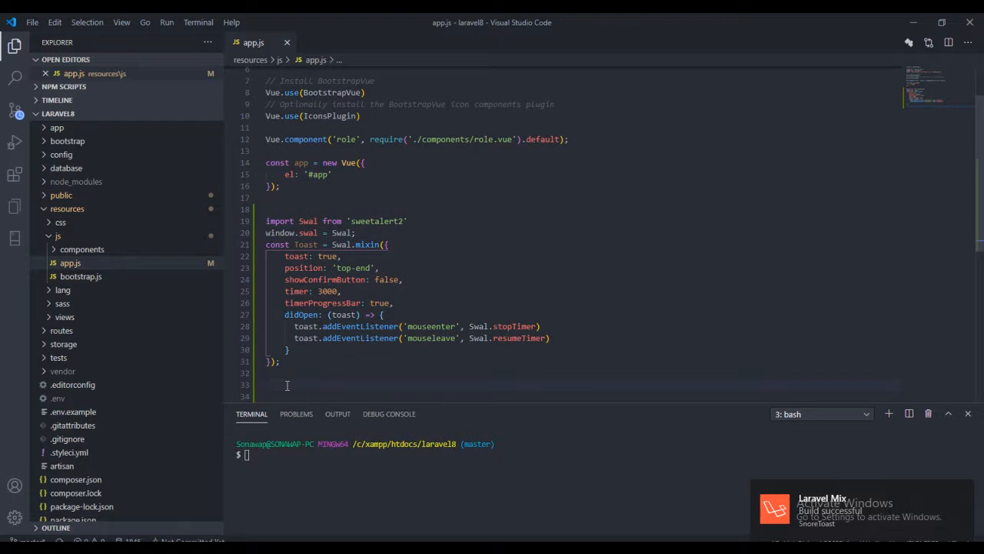
Add 'window.toast = Toast;' below the mixin in app.js.
type("window.")
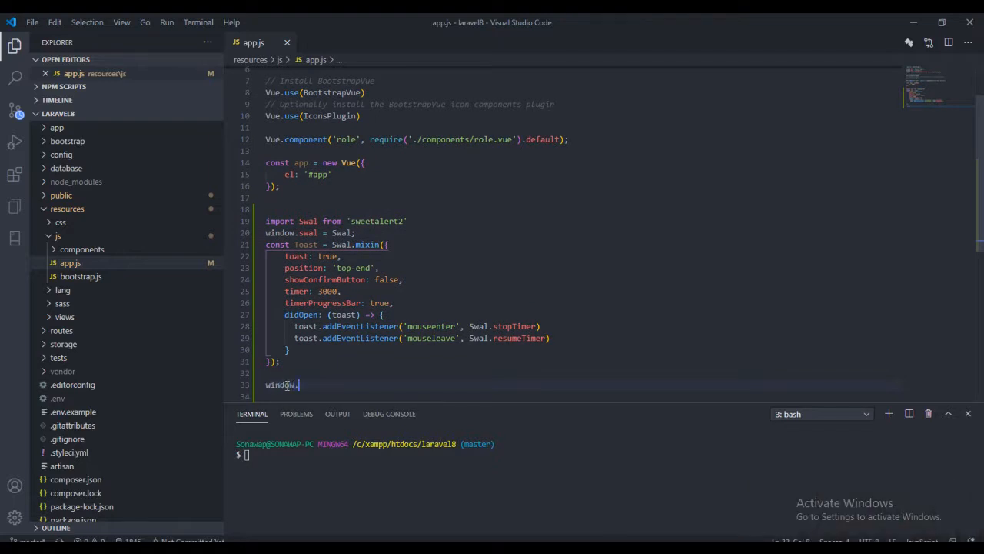
type("to")
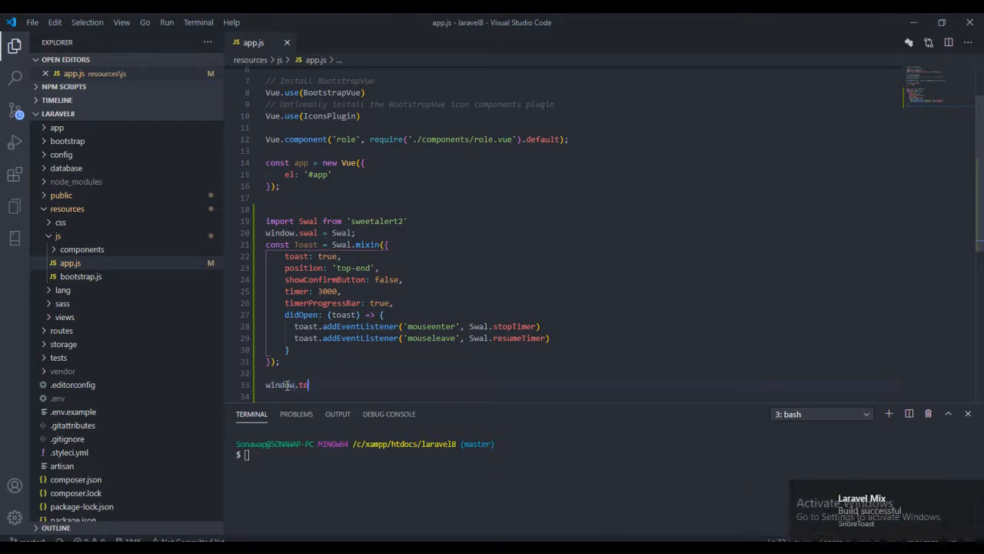
type("a")
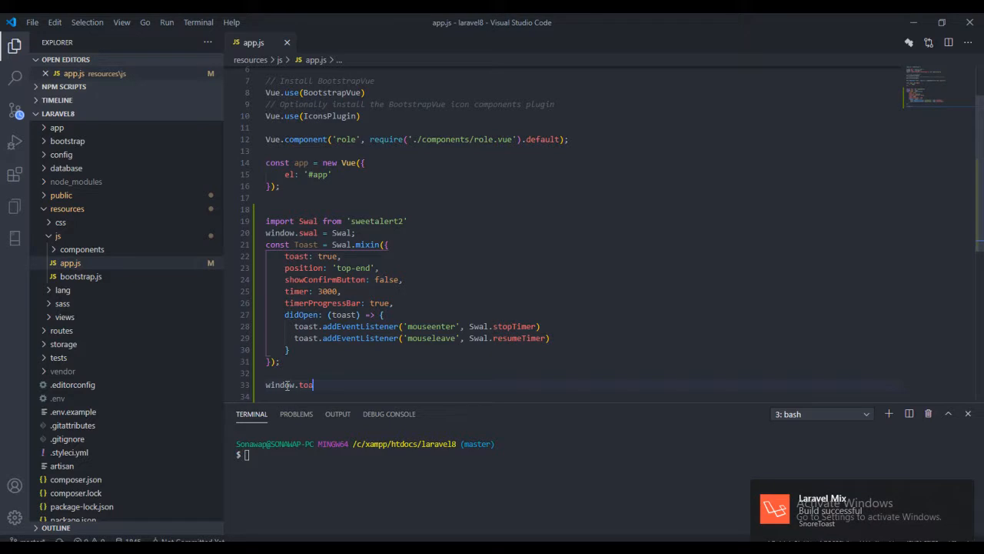
type("st =")
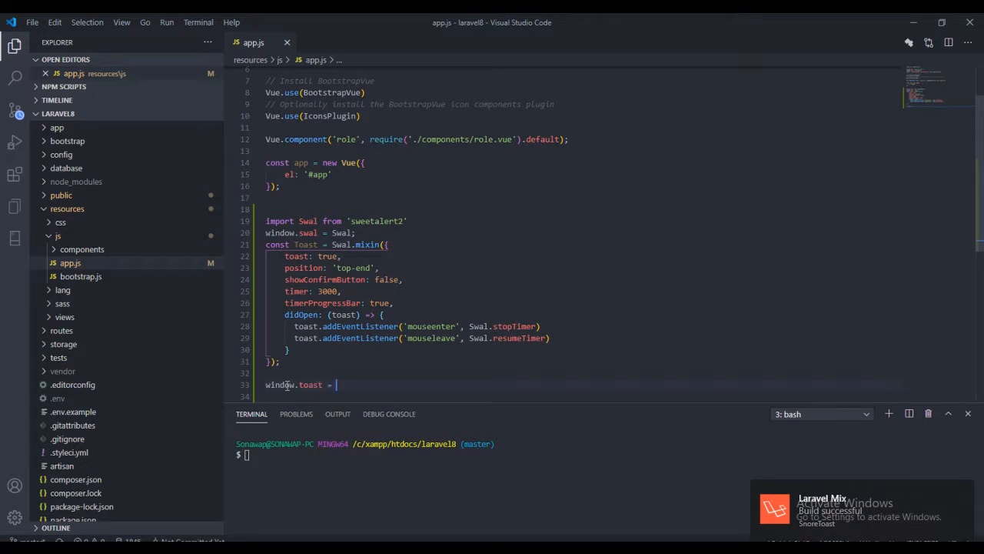
type("To")
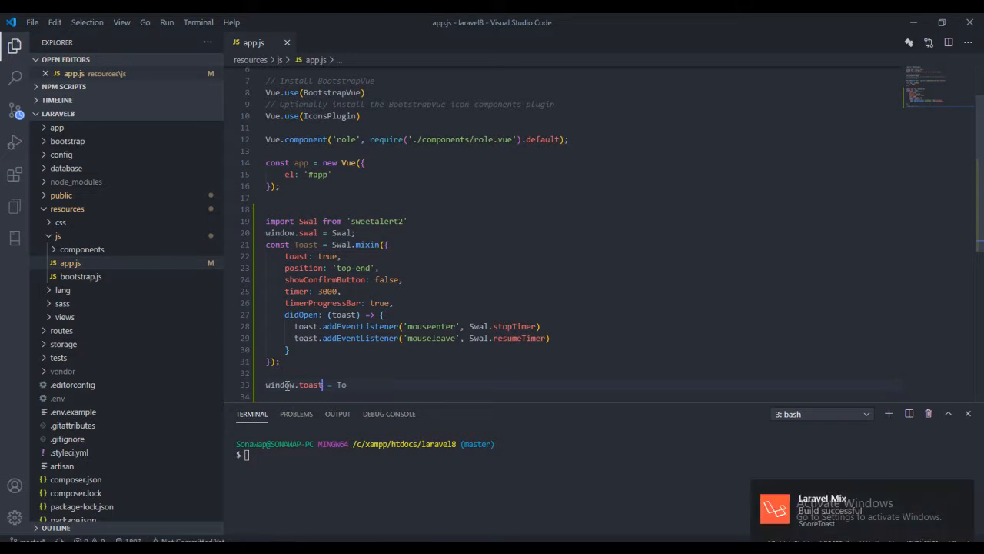
type("as")
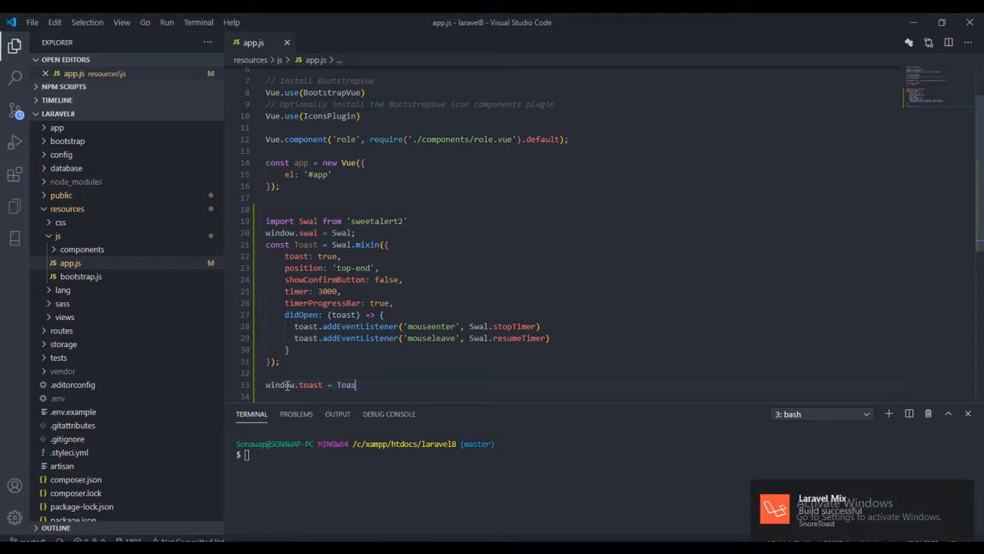
type("t;")
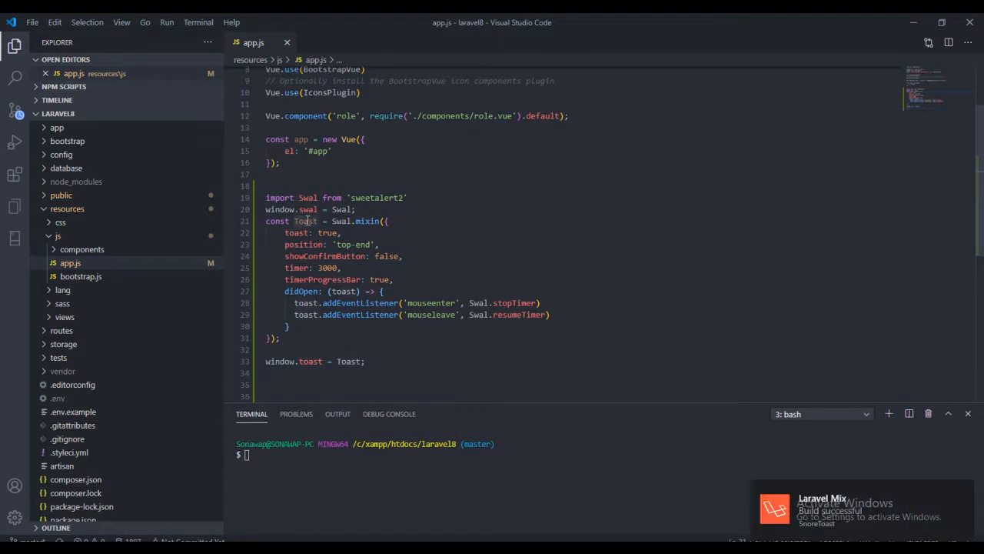
Bring up the context actions for the Toast identifier and dismiss them unchanged.
right_click(306, 222)
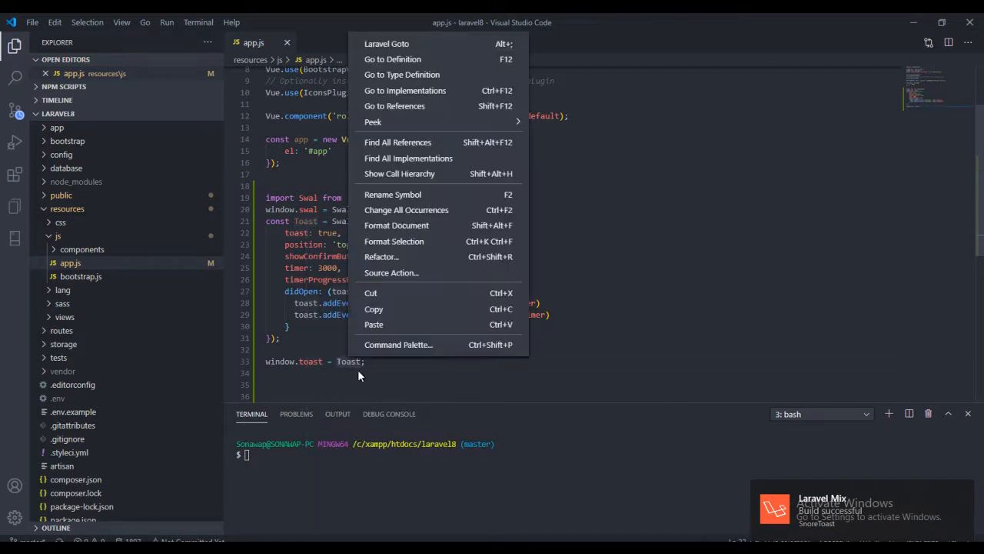
left_click(359, 361)
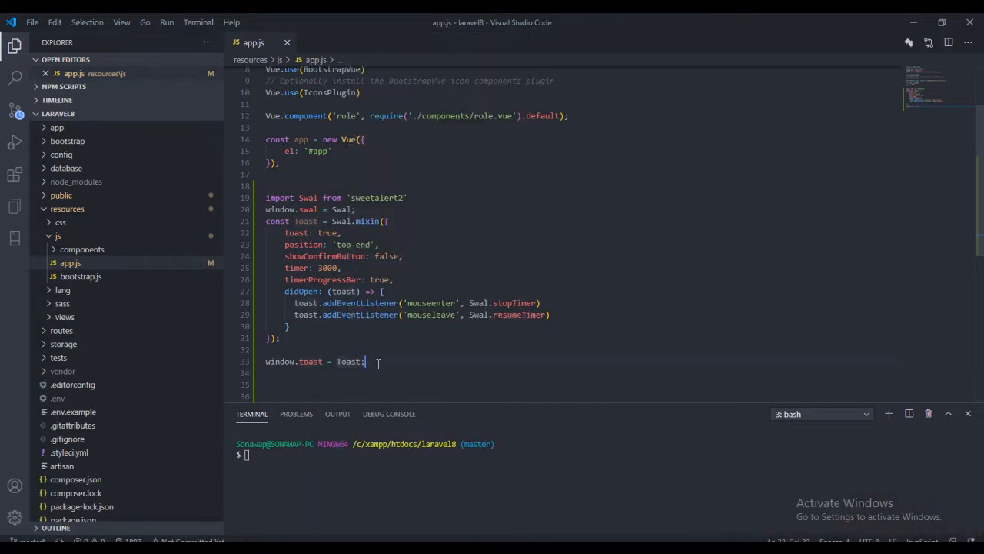